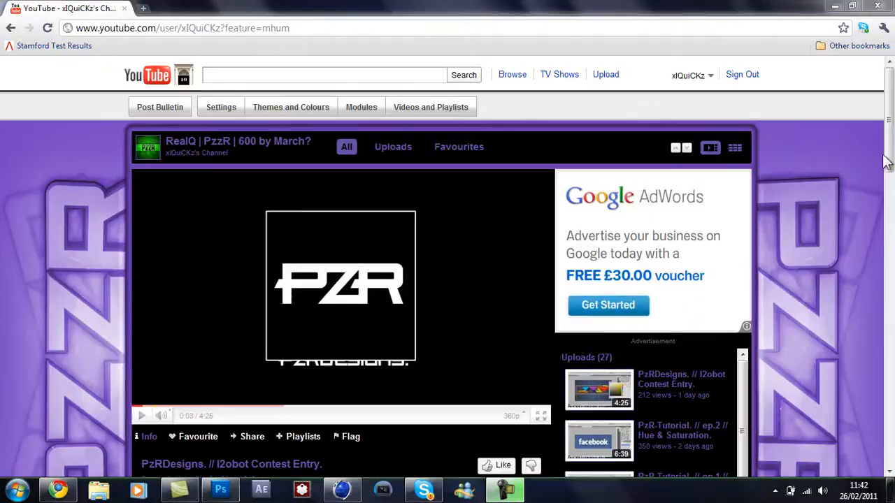
# Scroll the xIQuiCKz channel page down to the subscriptions, friends list and channel comments.
pyautogui.scroll(-3)
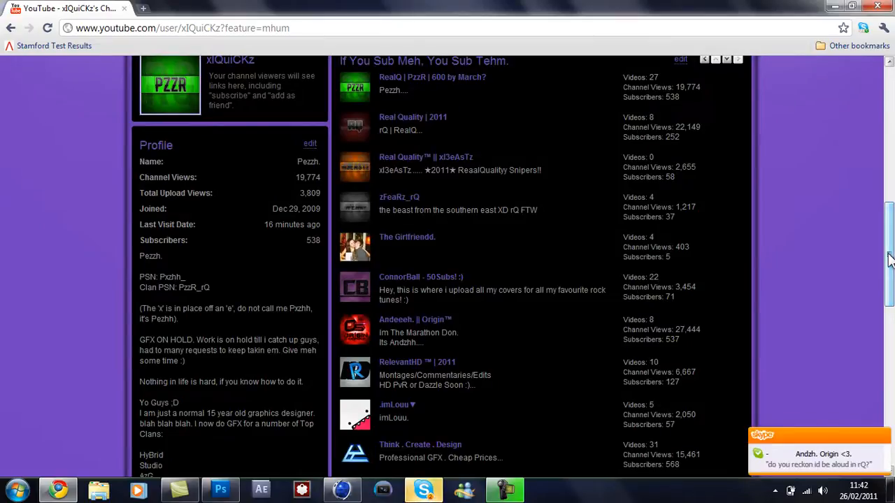
pyautogui.scroll(-3)
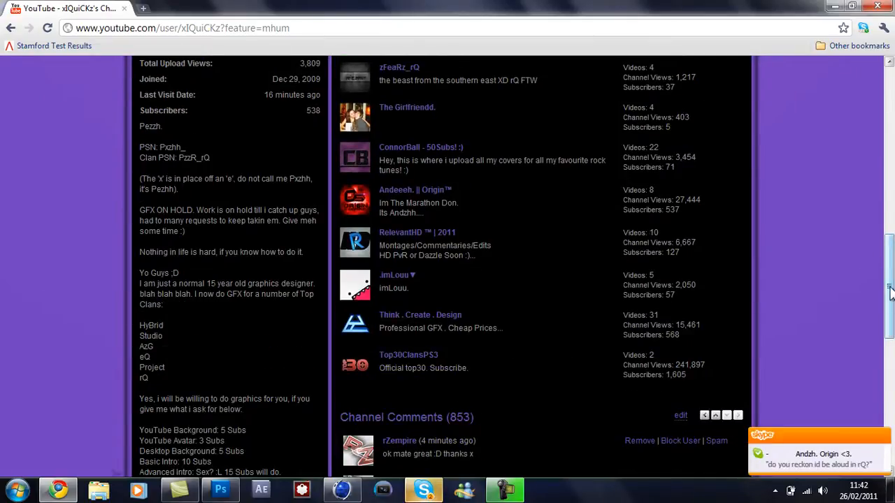
pyautogui.scroll(-3)
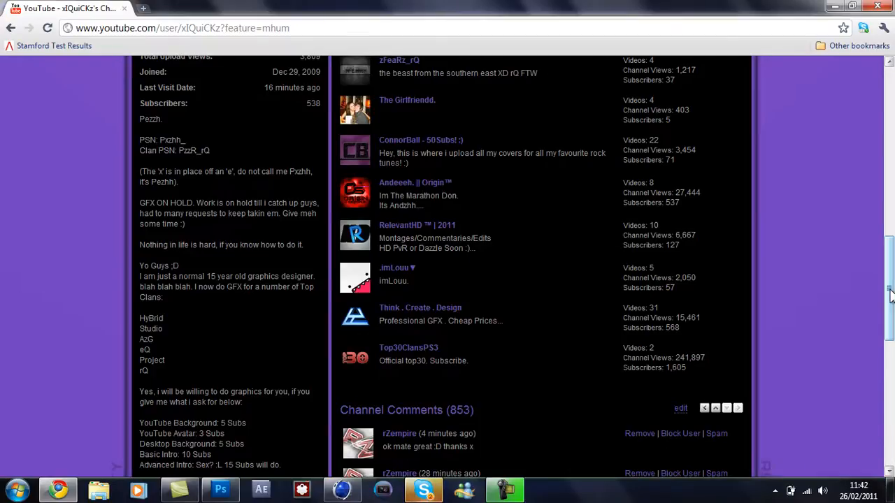
pyautogui.scroll(-3)
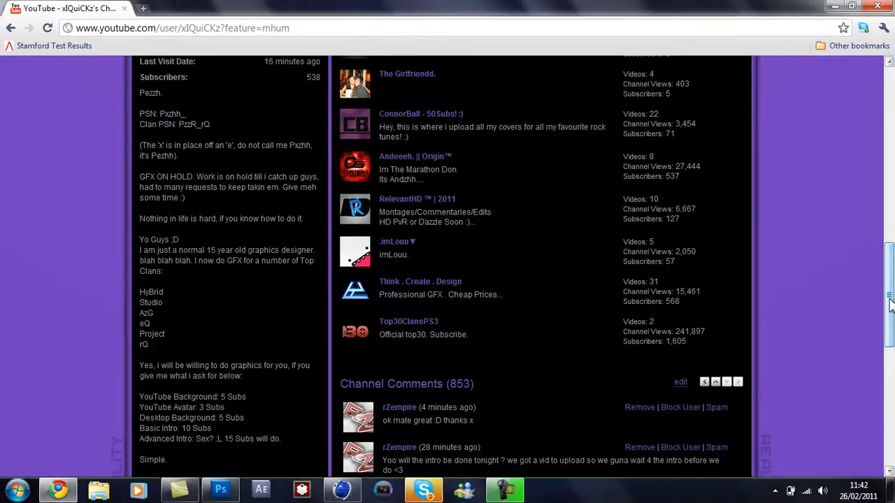
pyautogui.scroll(3)
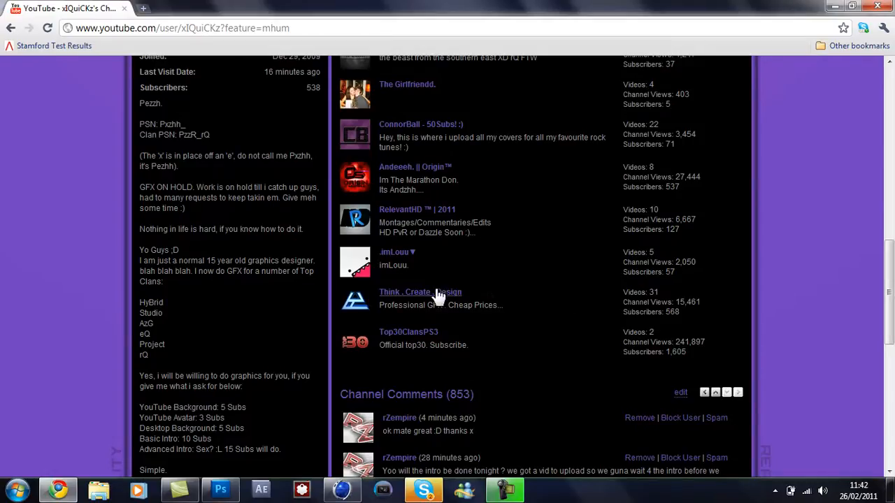
# Go to the Think . Create . Design (Tweetohz) channel and start its featured video.
pyautogui.click(420, 293)
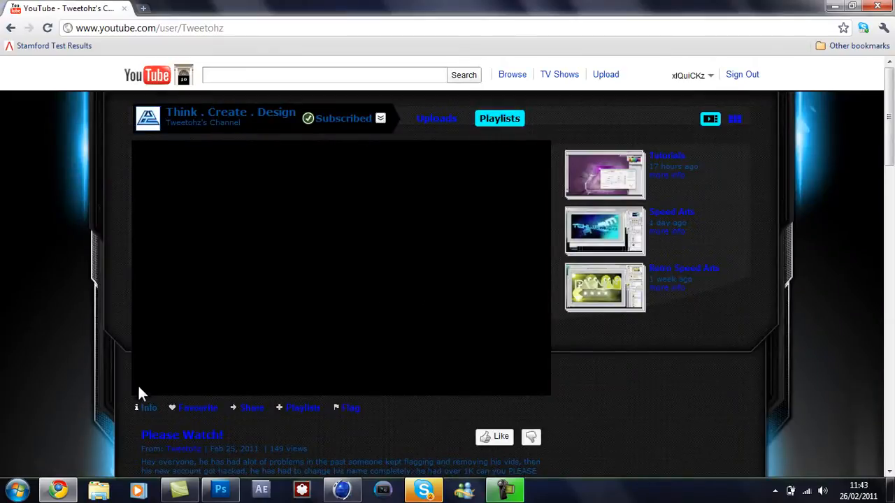
pyautogui.click(341, 266)
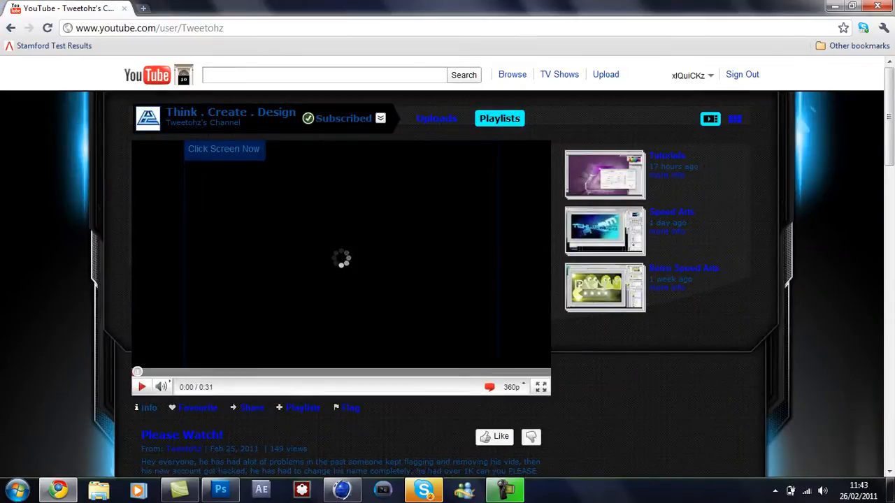
# Scroll through the Tweetohz profile and affiliates list, then back toward the top.
pyautogui.scroll(-3)
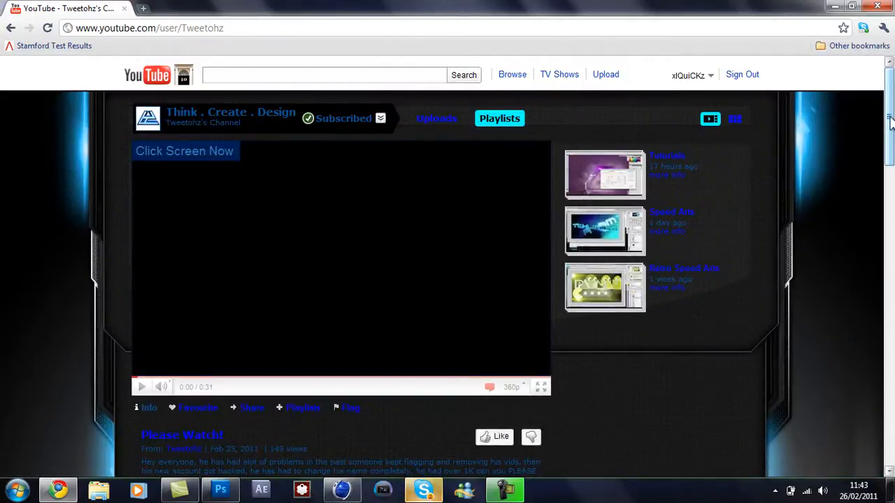
pyautogui.scroll(-3)
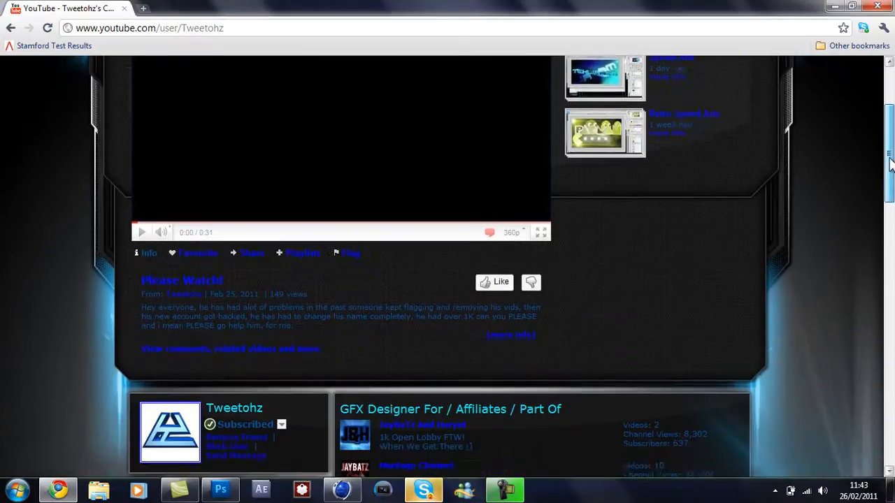
pyautogui.scroll(-3)
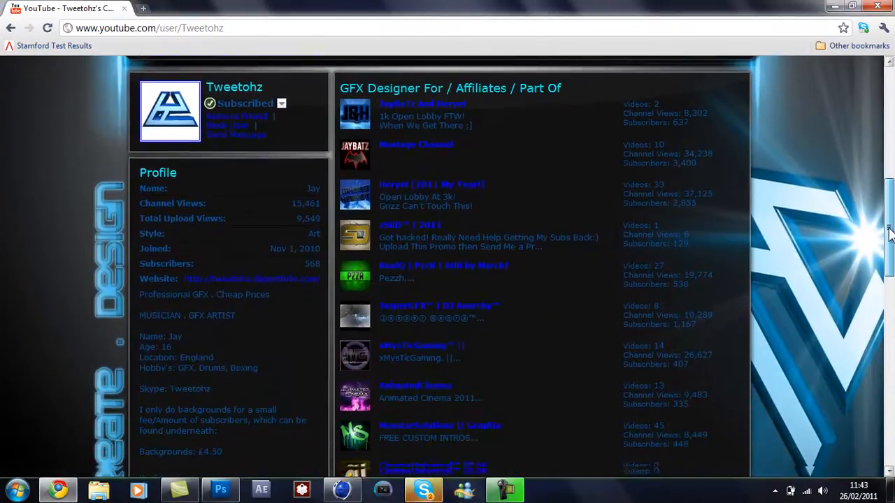
pyautogui.scroll(3)
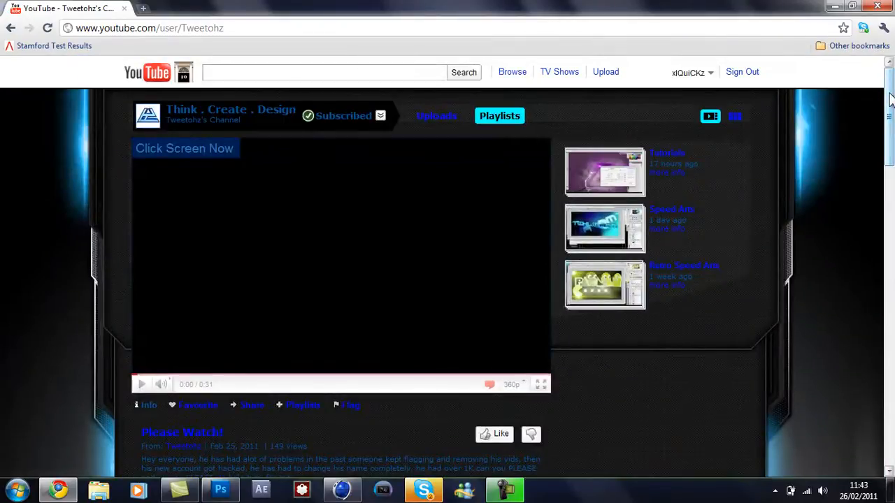